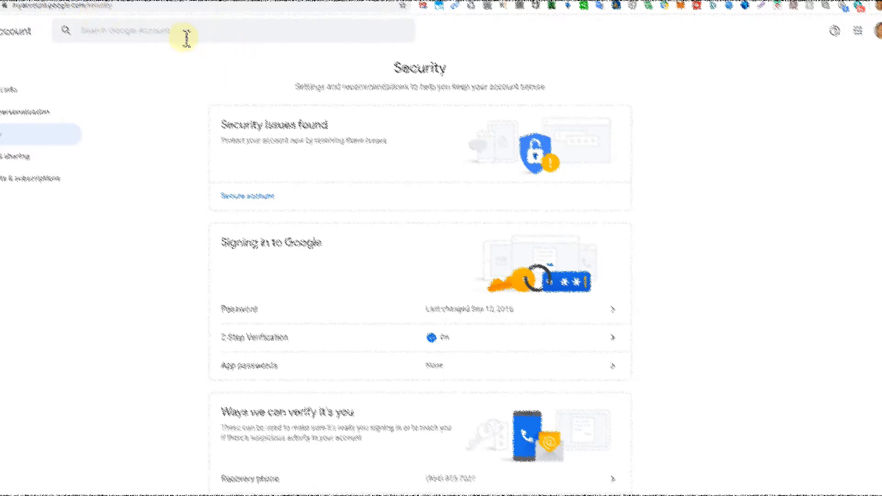
mouse_move(204, 56)
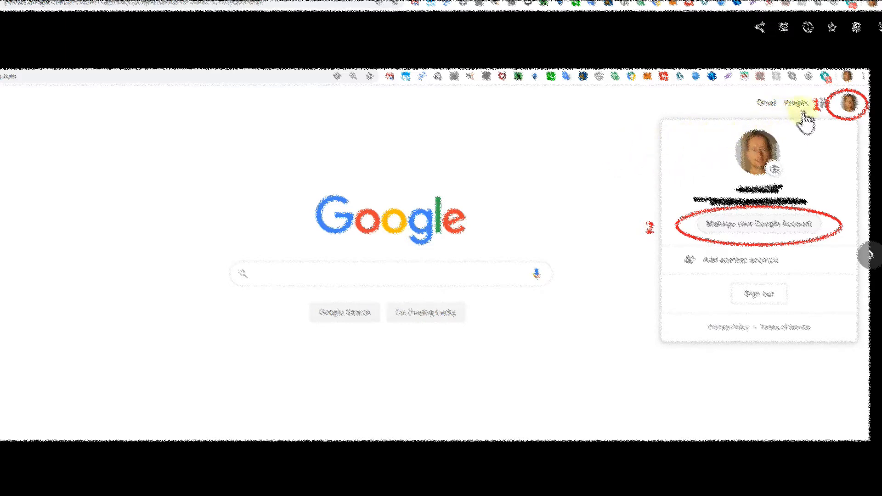
mouse_move(852, 106)
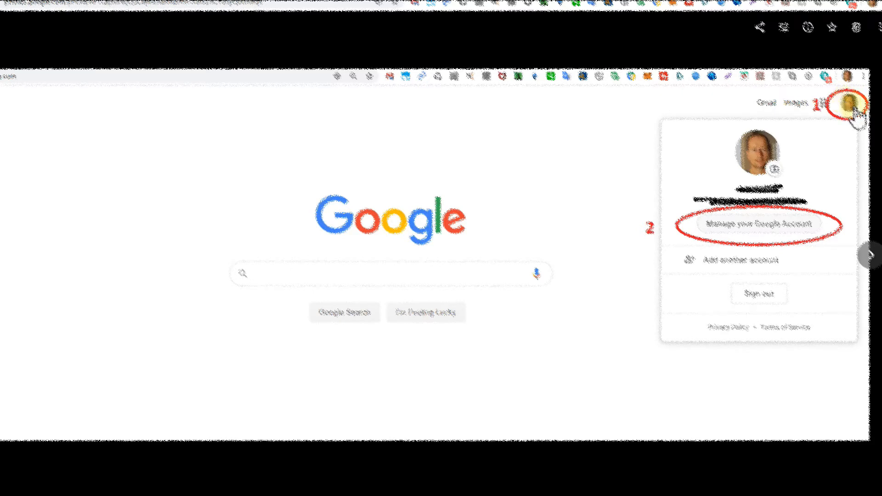
mouse_move(852, 106)
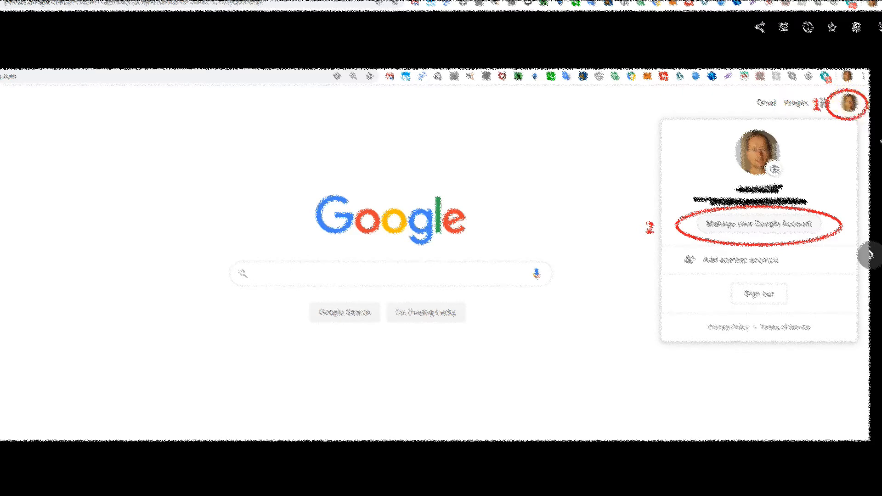
mouse_move(734, 248)
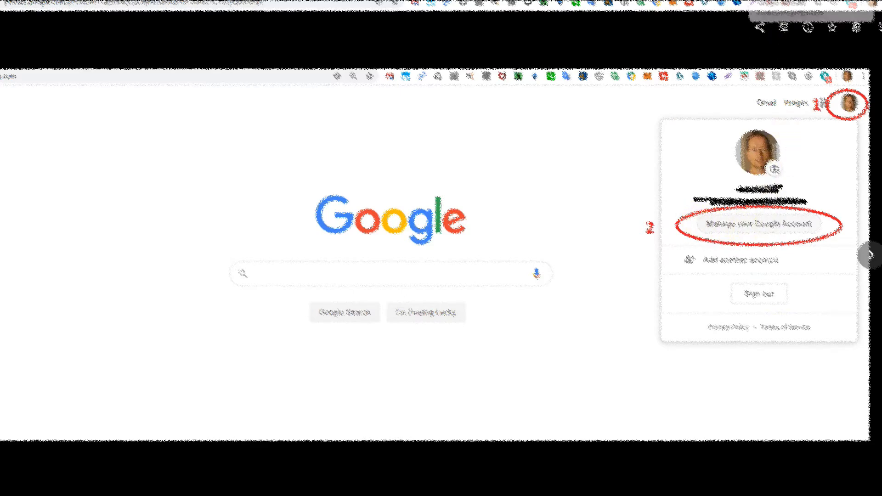
Open the Google Account management pages from the profile menu on google.com.
left_click(758, 224)
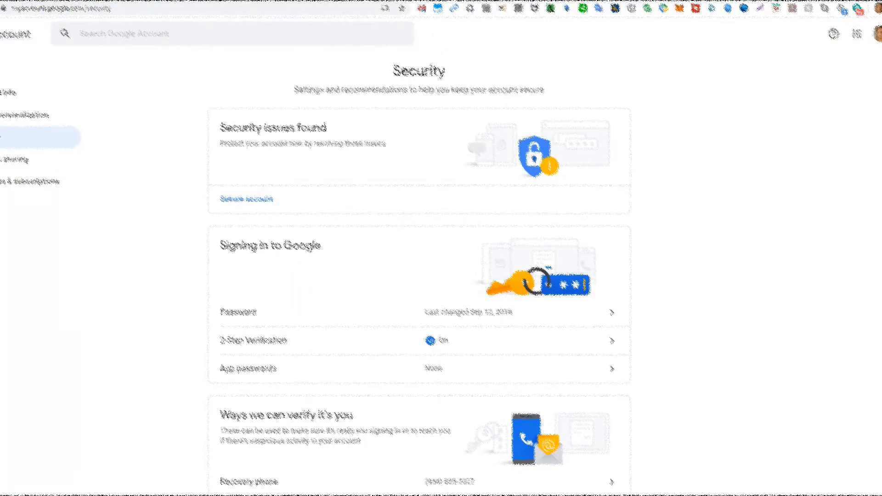
Scroll the Security page to review sign-in settings, 2-Step Verification and recovery options.
scroll("down", 3)
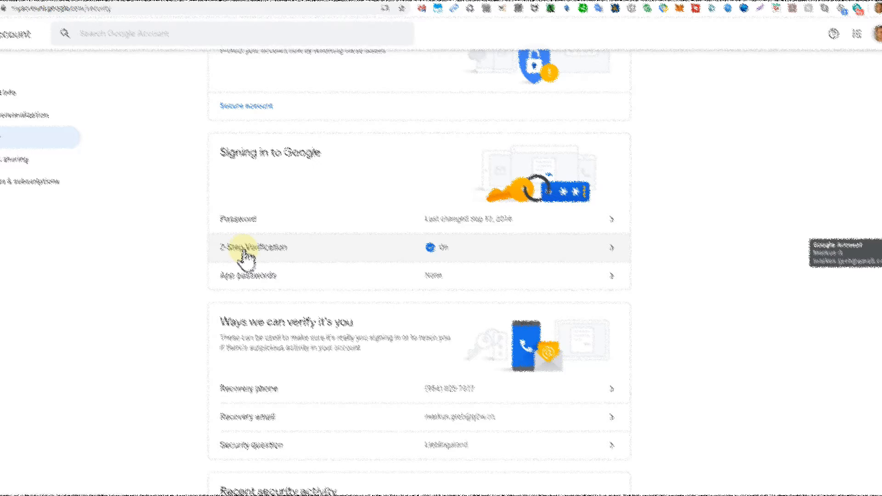
mouse_move(748, 135)
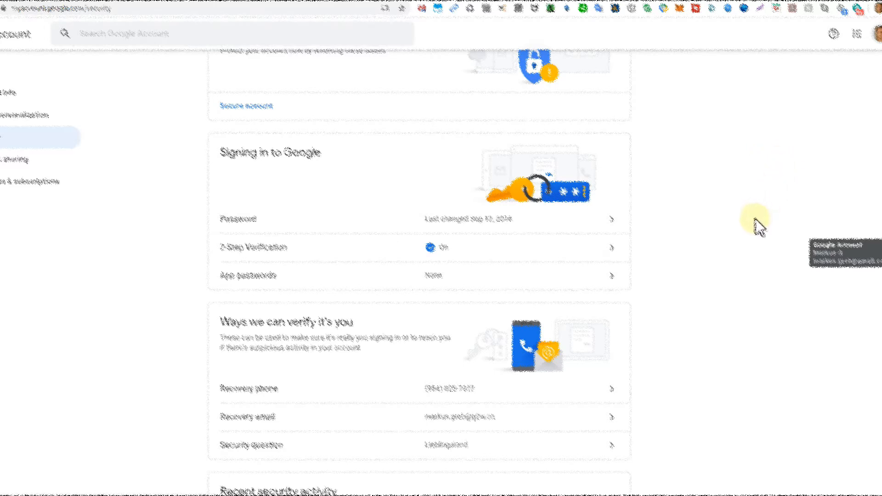
mouse_move(761, 204)
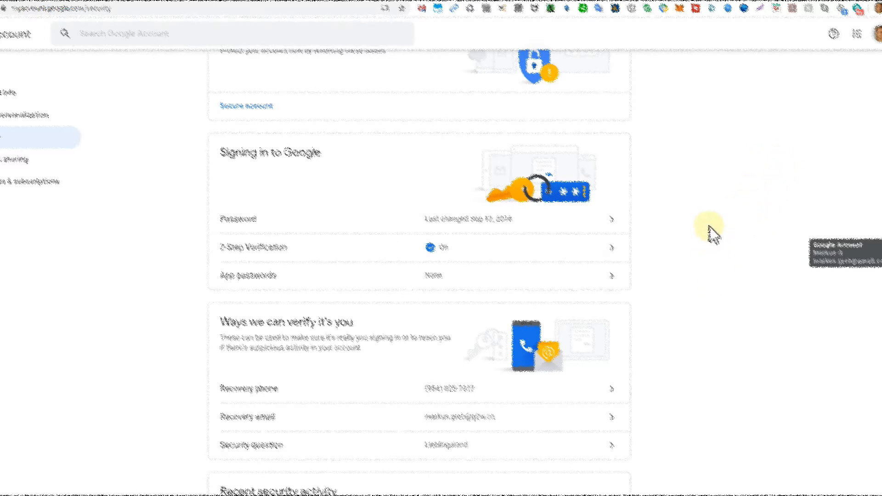
Scroll to the Your devices card and choose Manage devices to list signed-in devices.
scroll("down", 3)
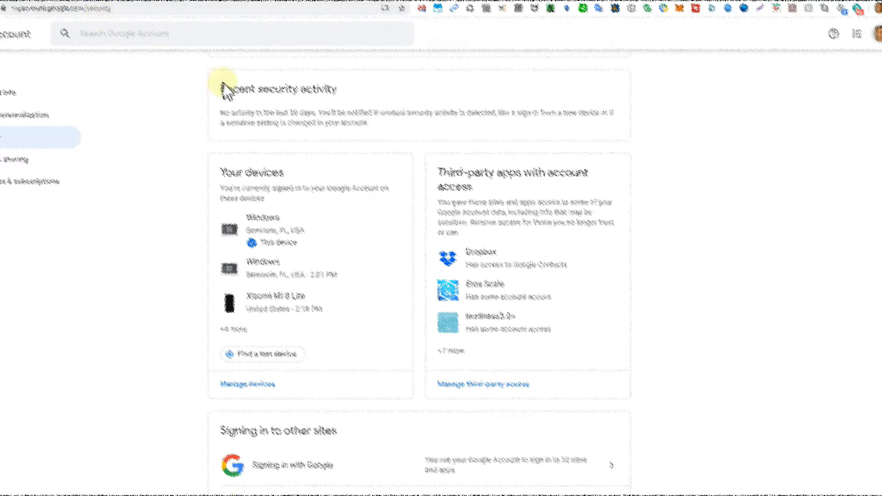
mouse_move(321, 92)
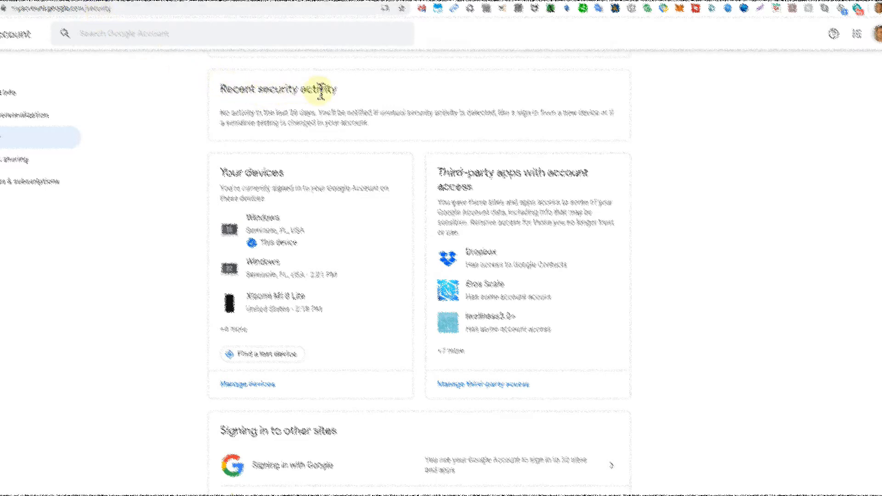
mouse_move(236, 197)
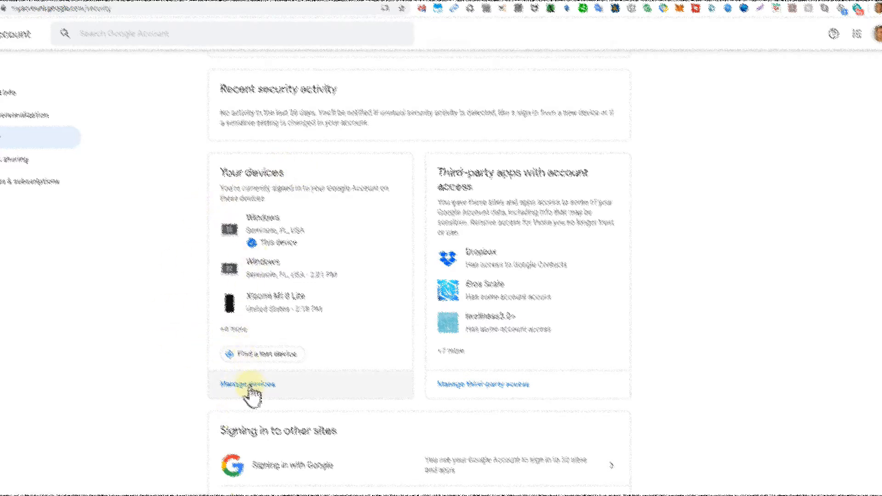
left_click(246, 384)
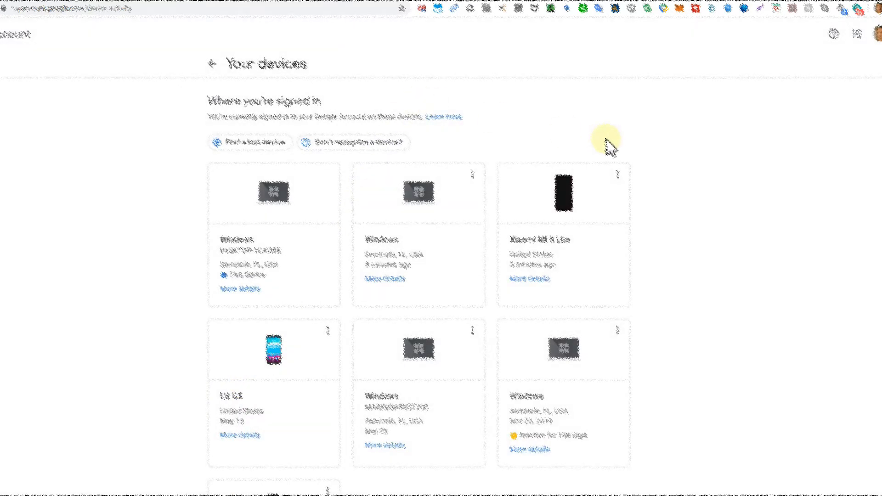